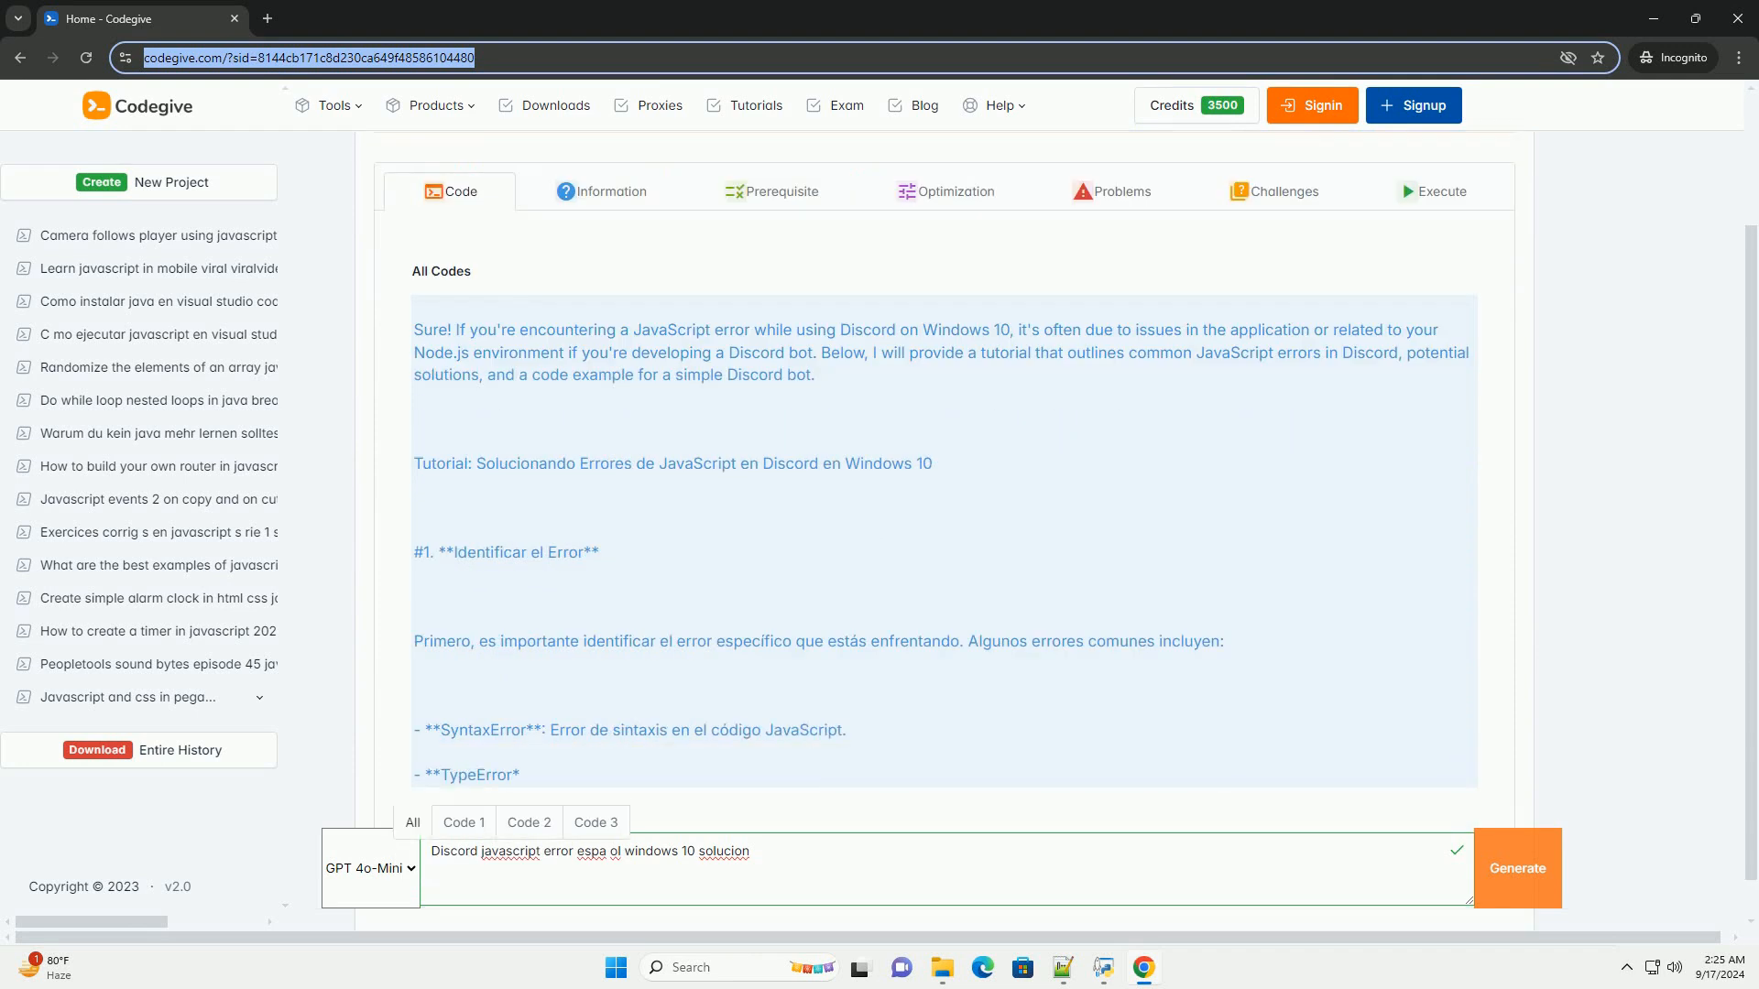
scroll(down, 3)
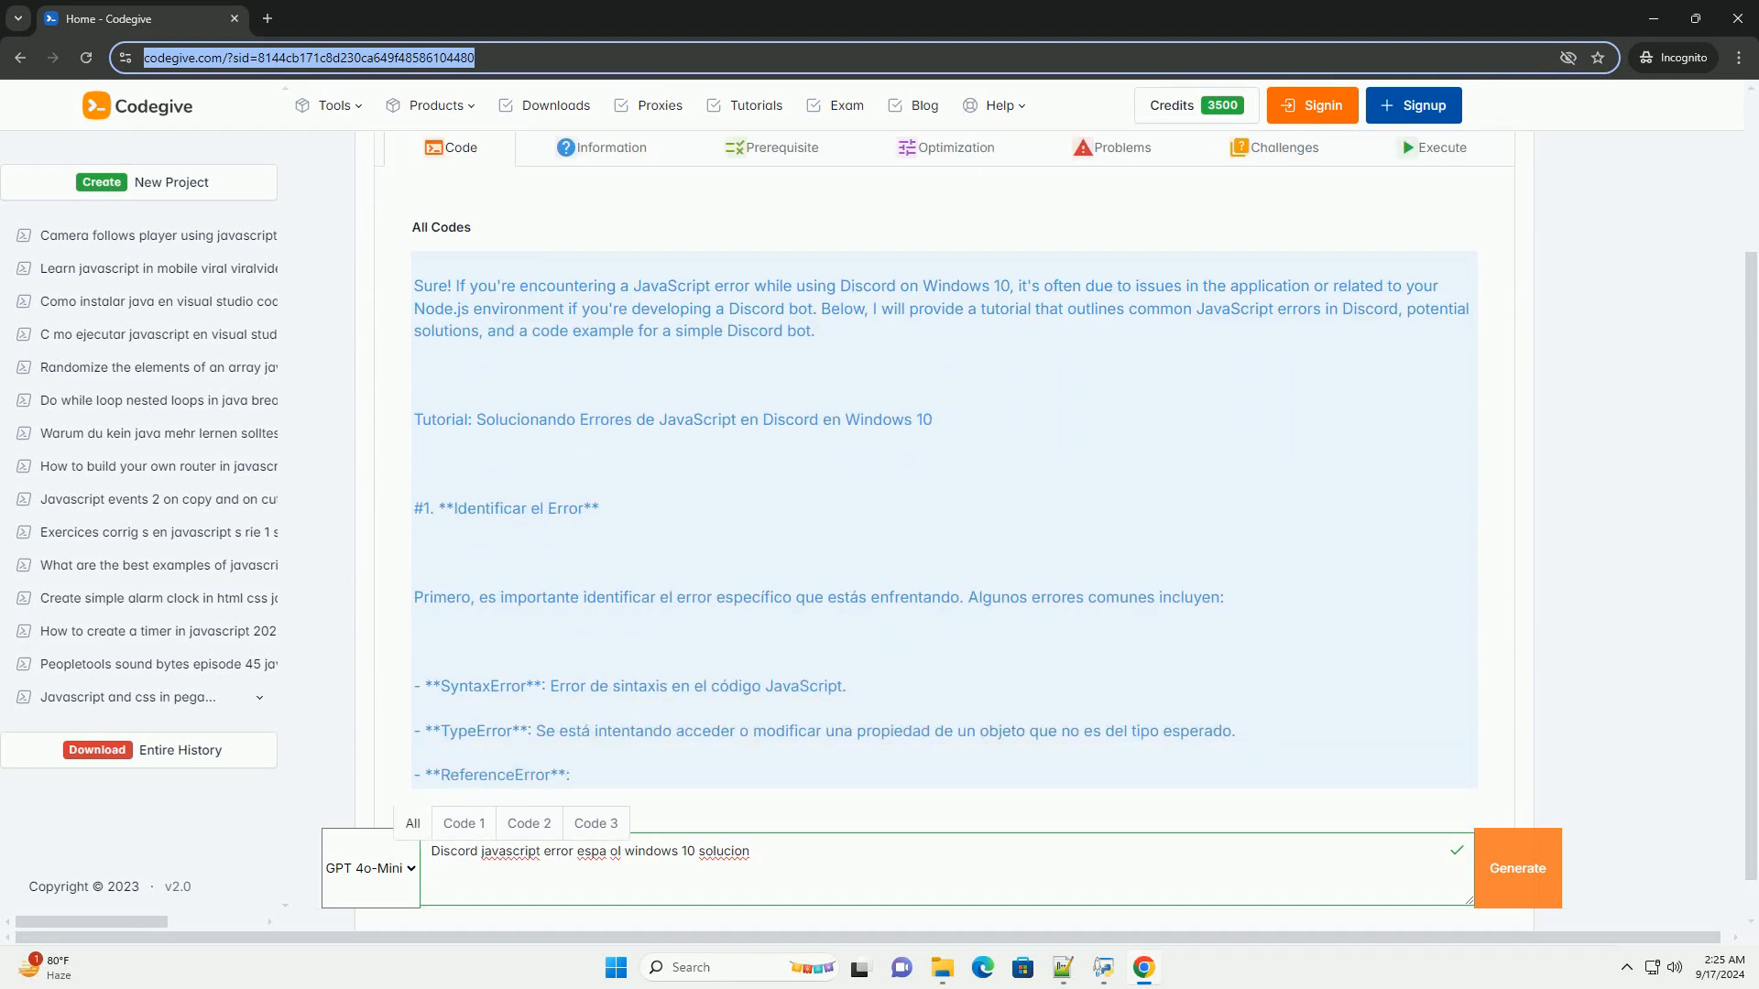
scroll(down, 3)
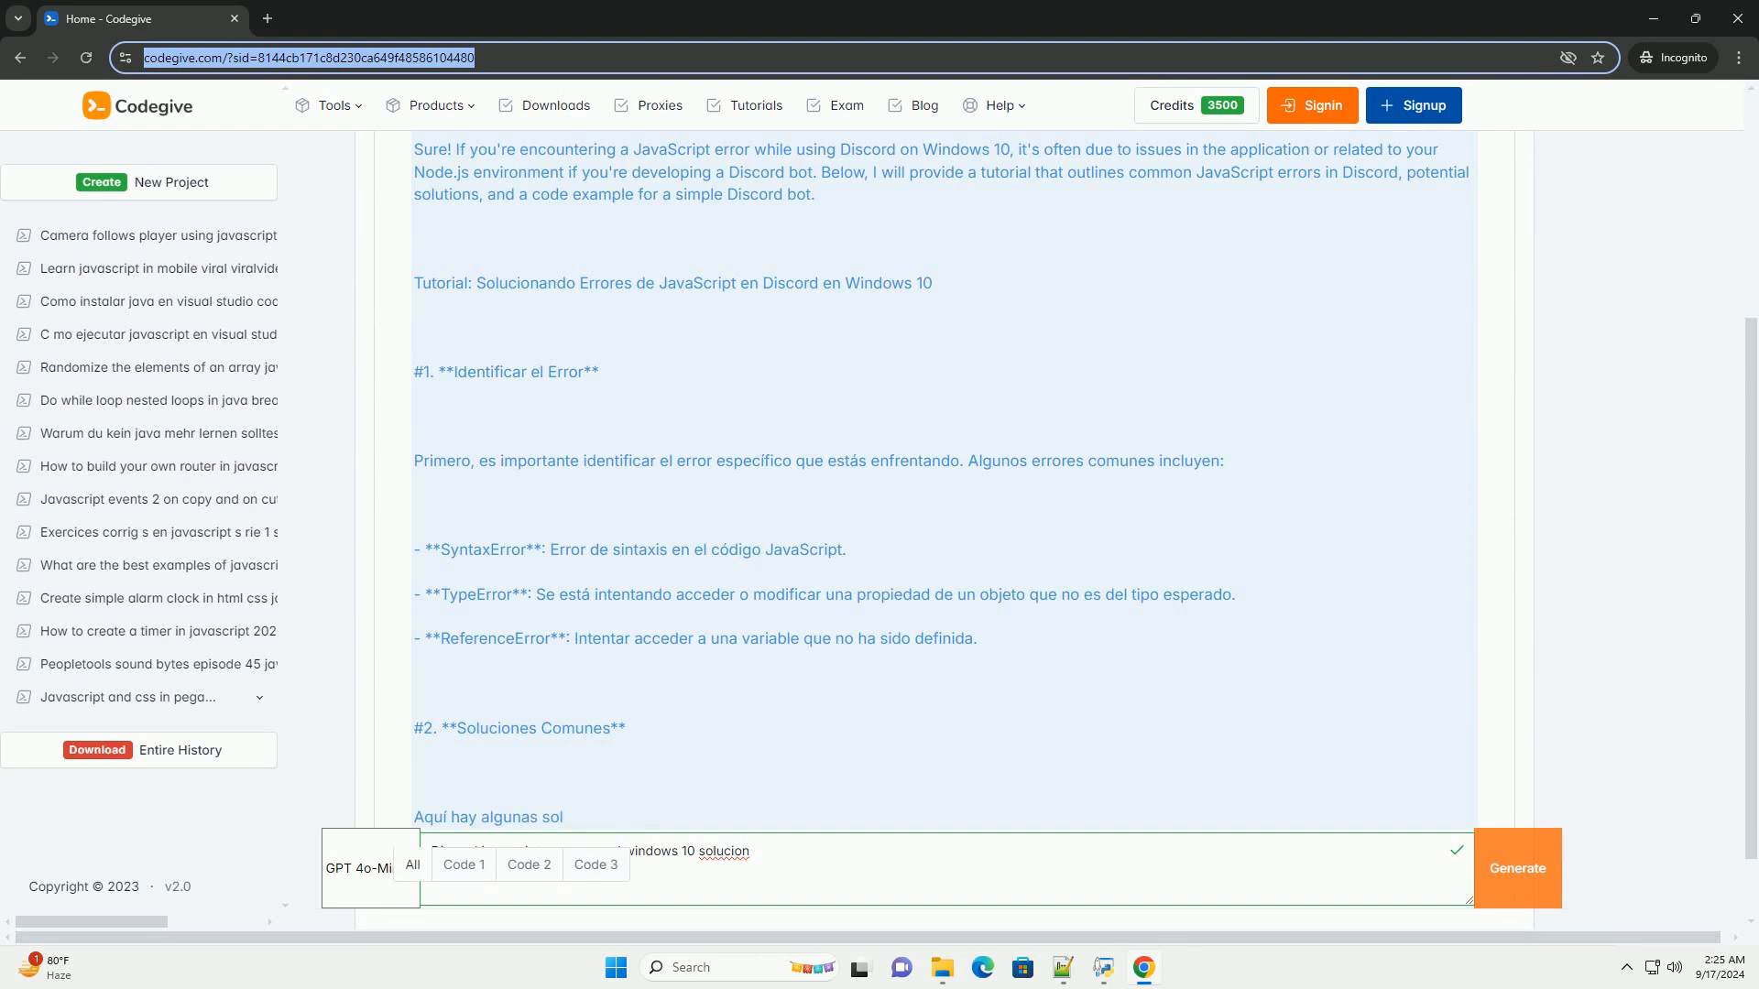
scroll(down, 3)
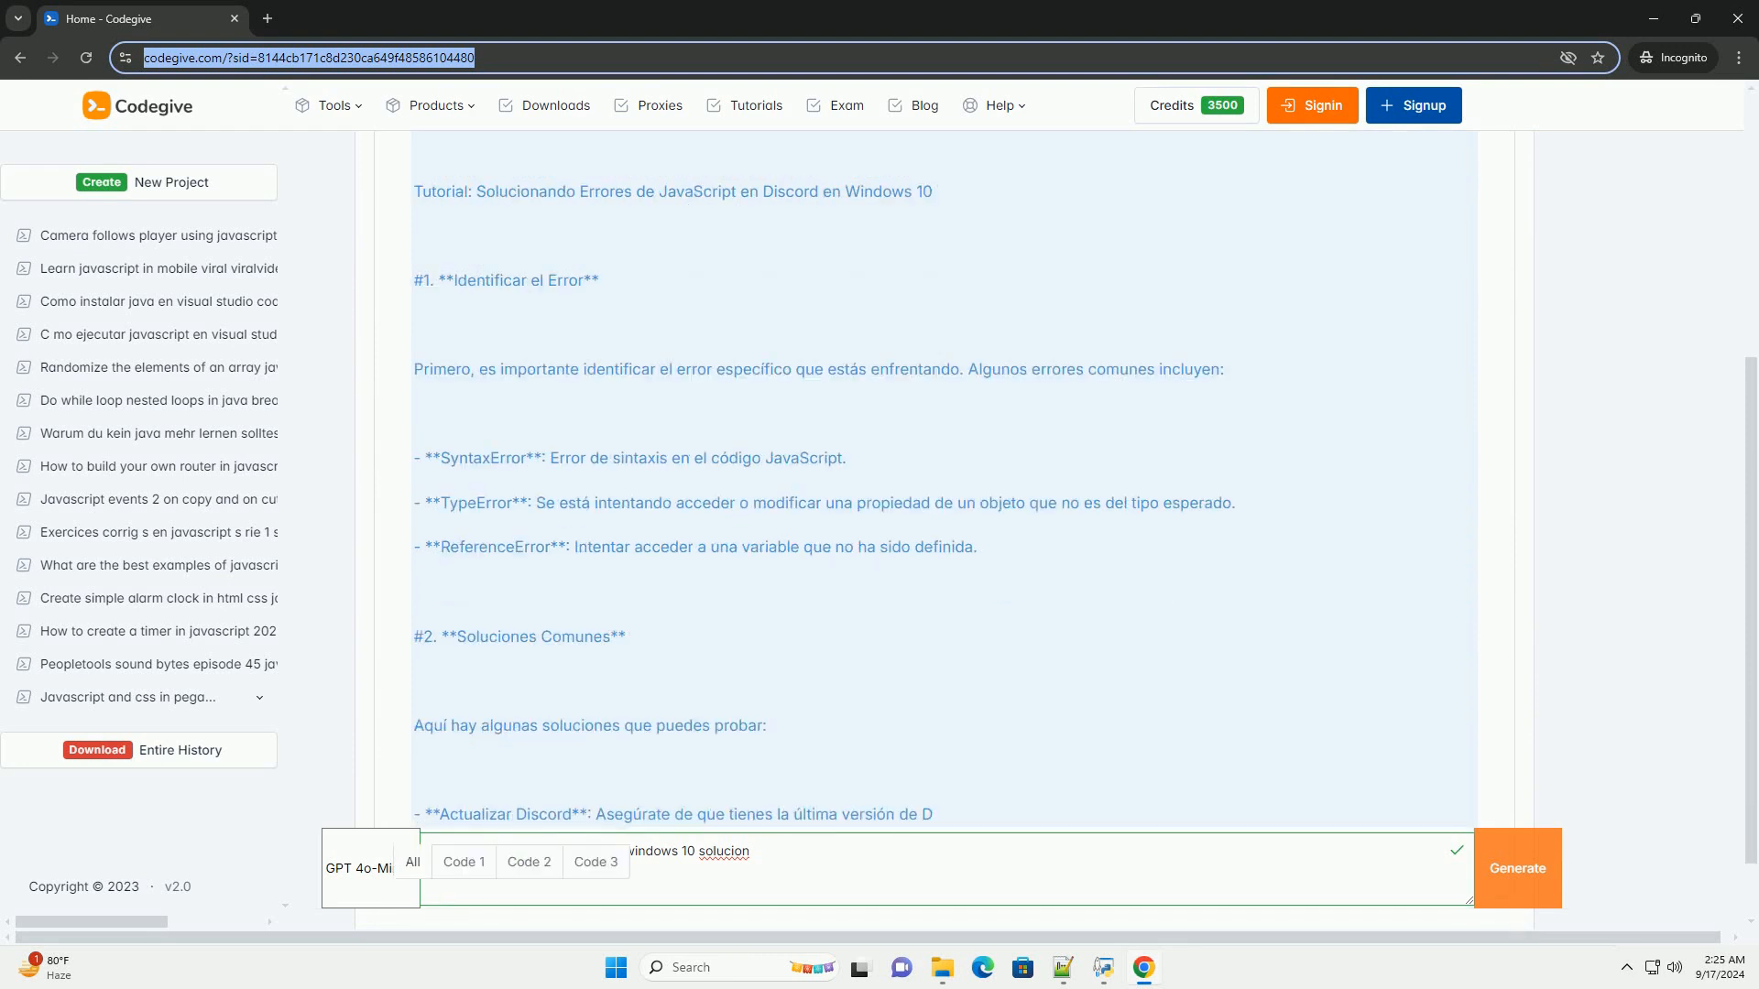
scroll(down, 3)
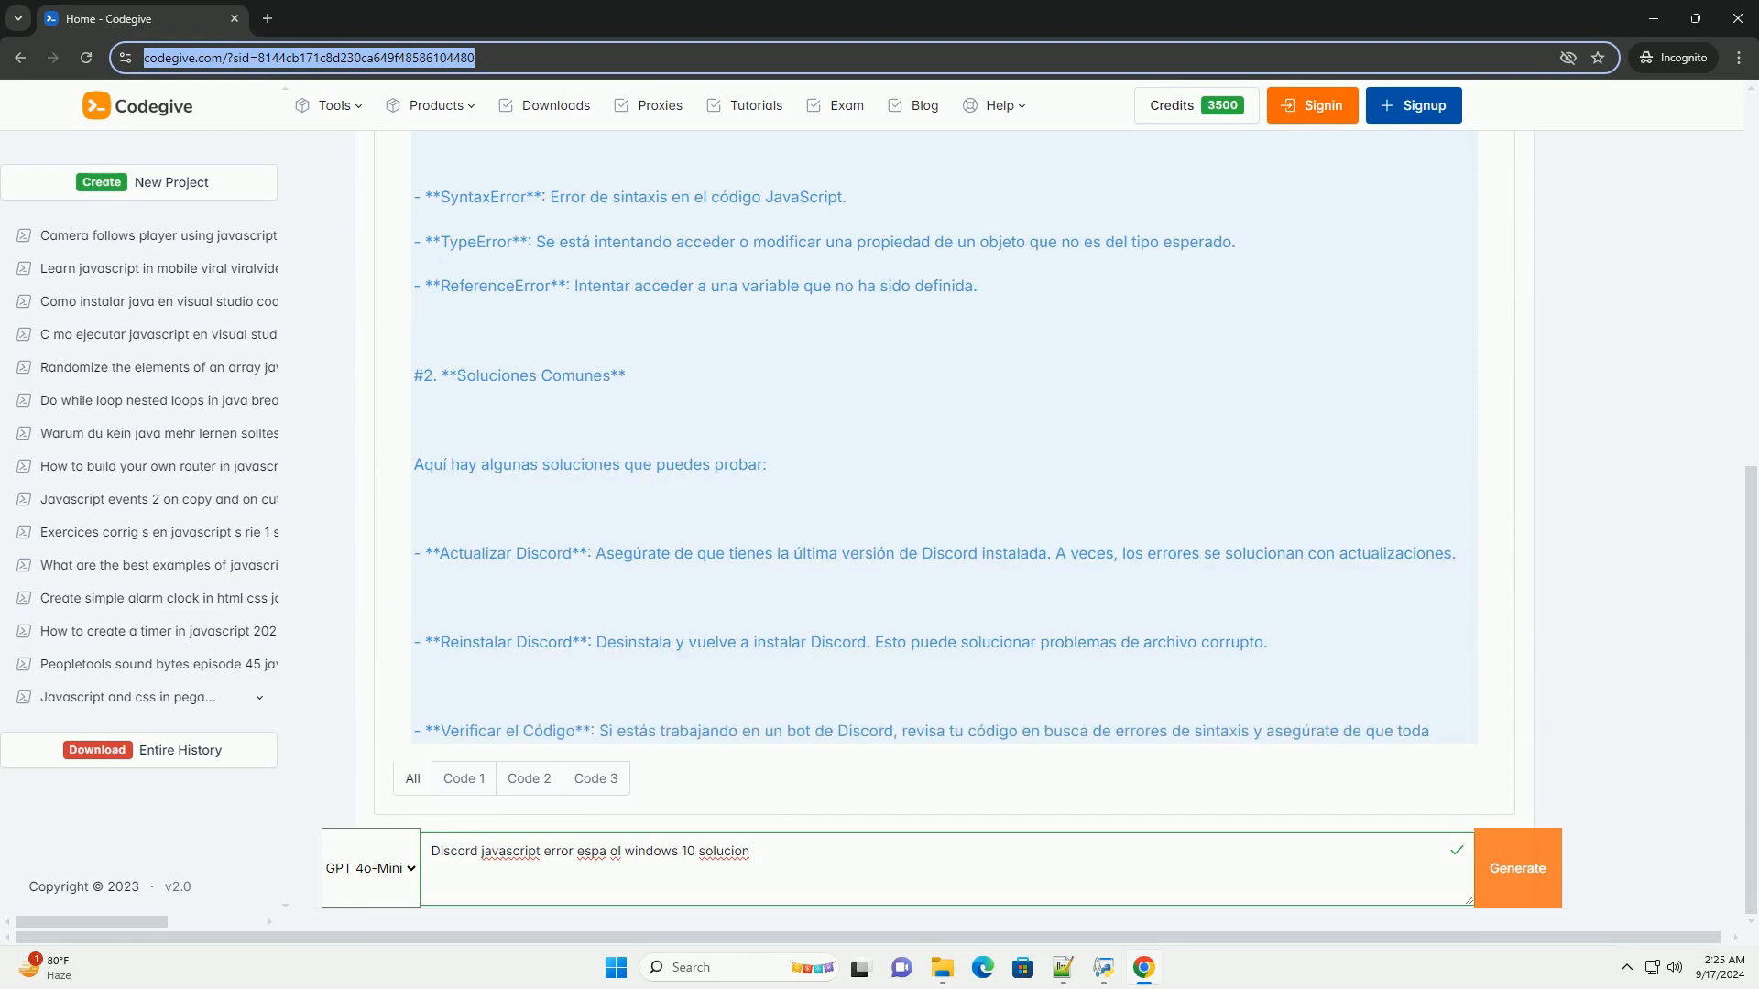
scroll(down, 3)
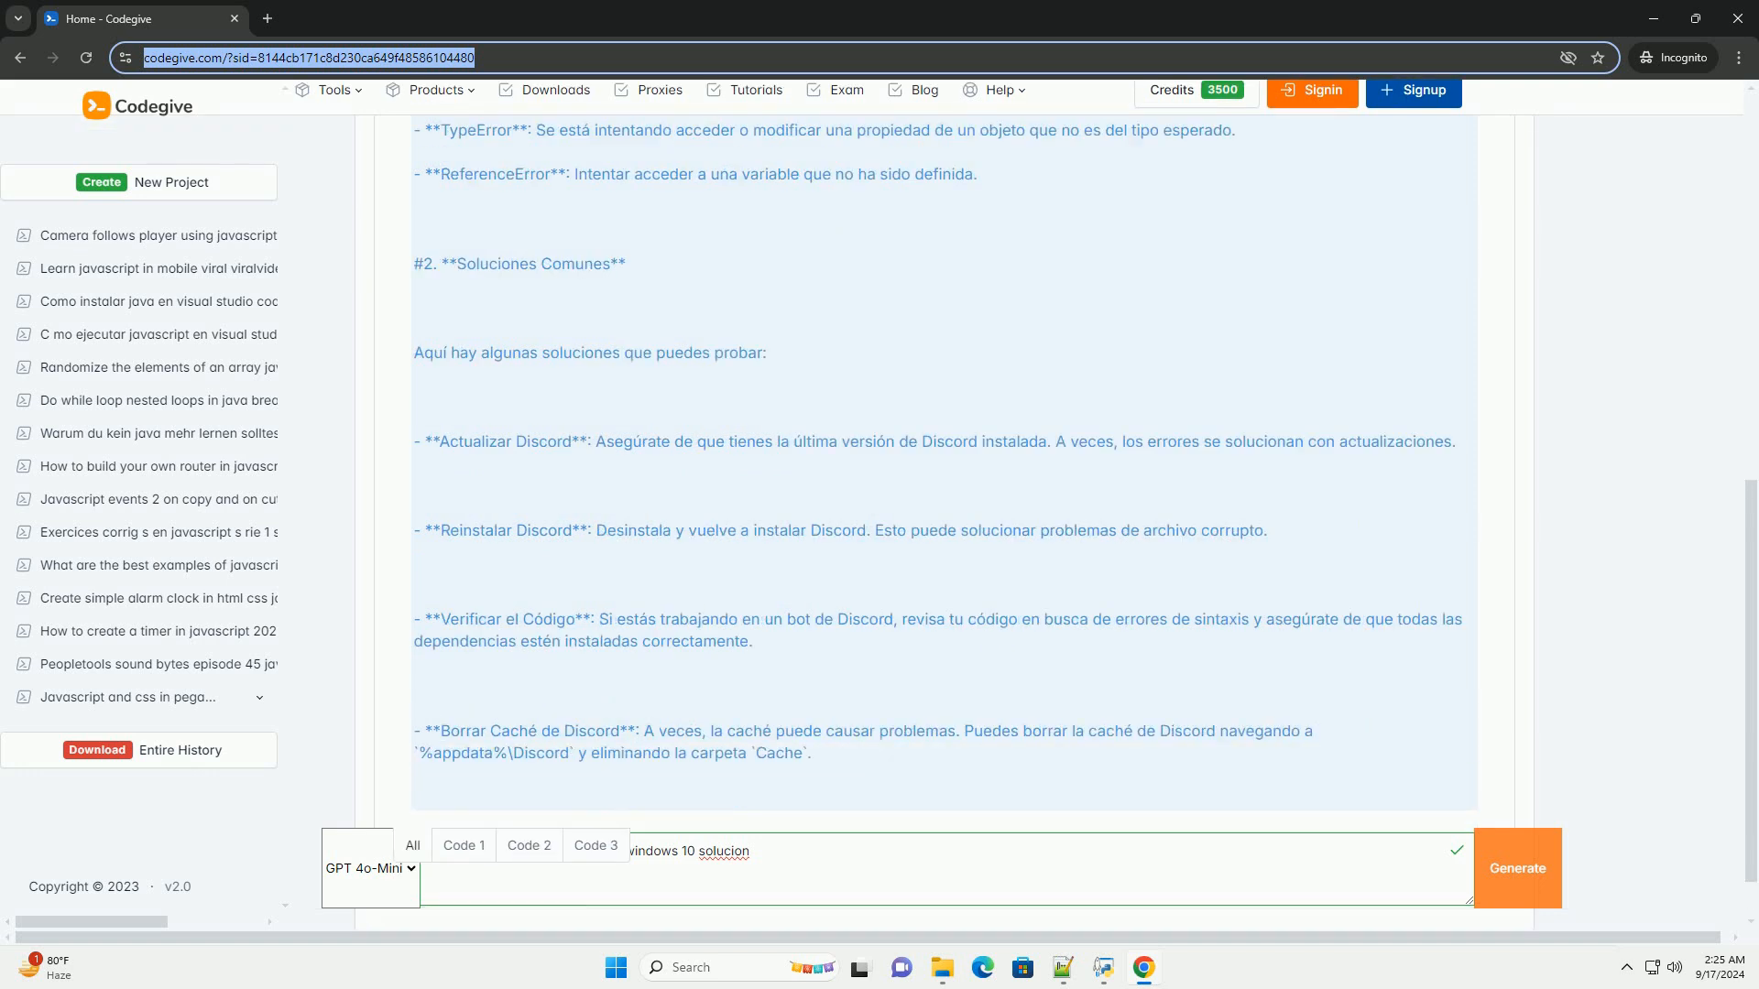
scroll(down, 3)
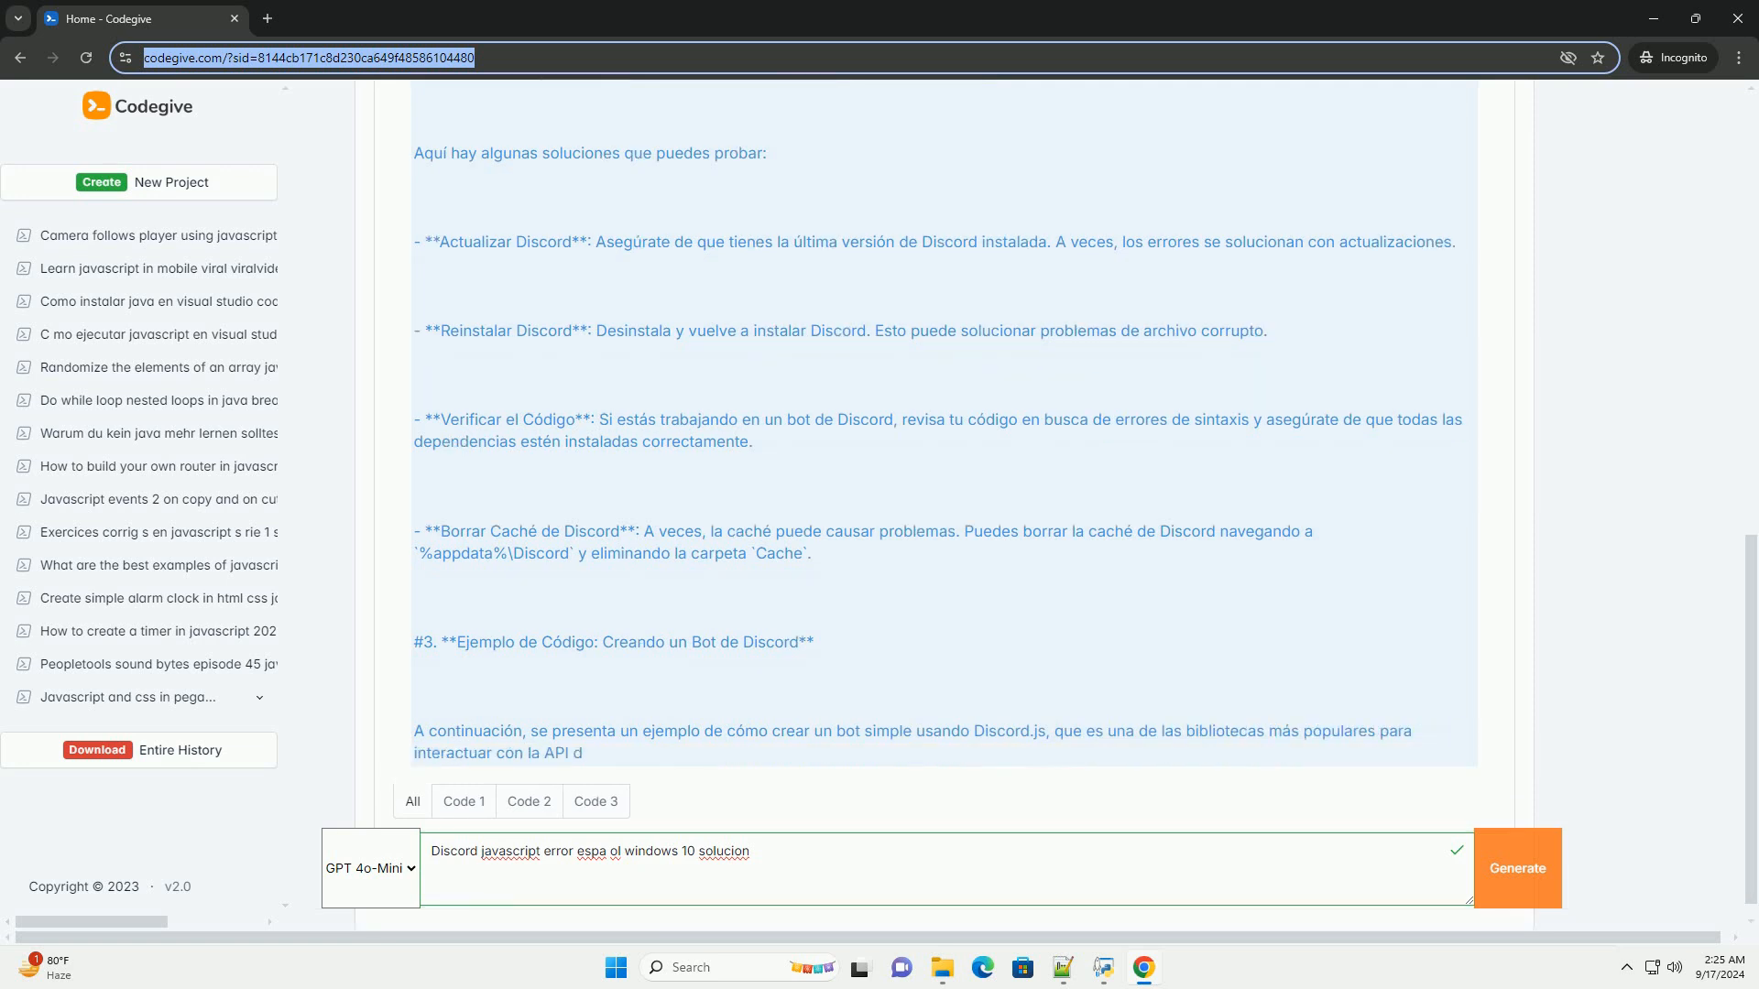
scroll(down, 3)
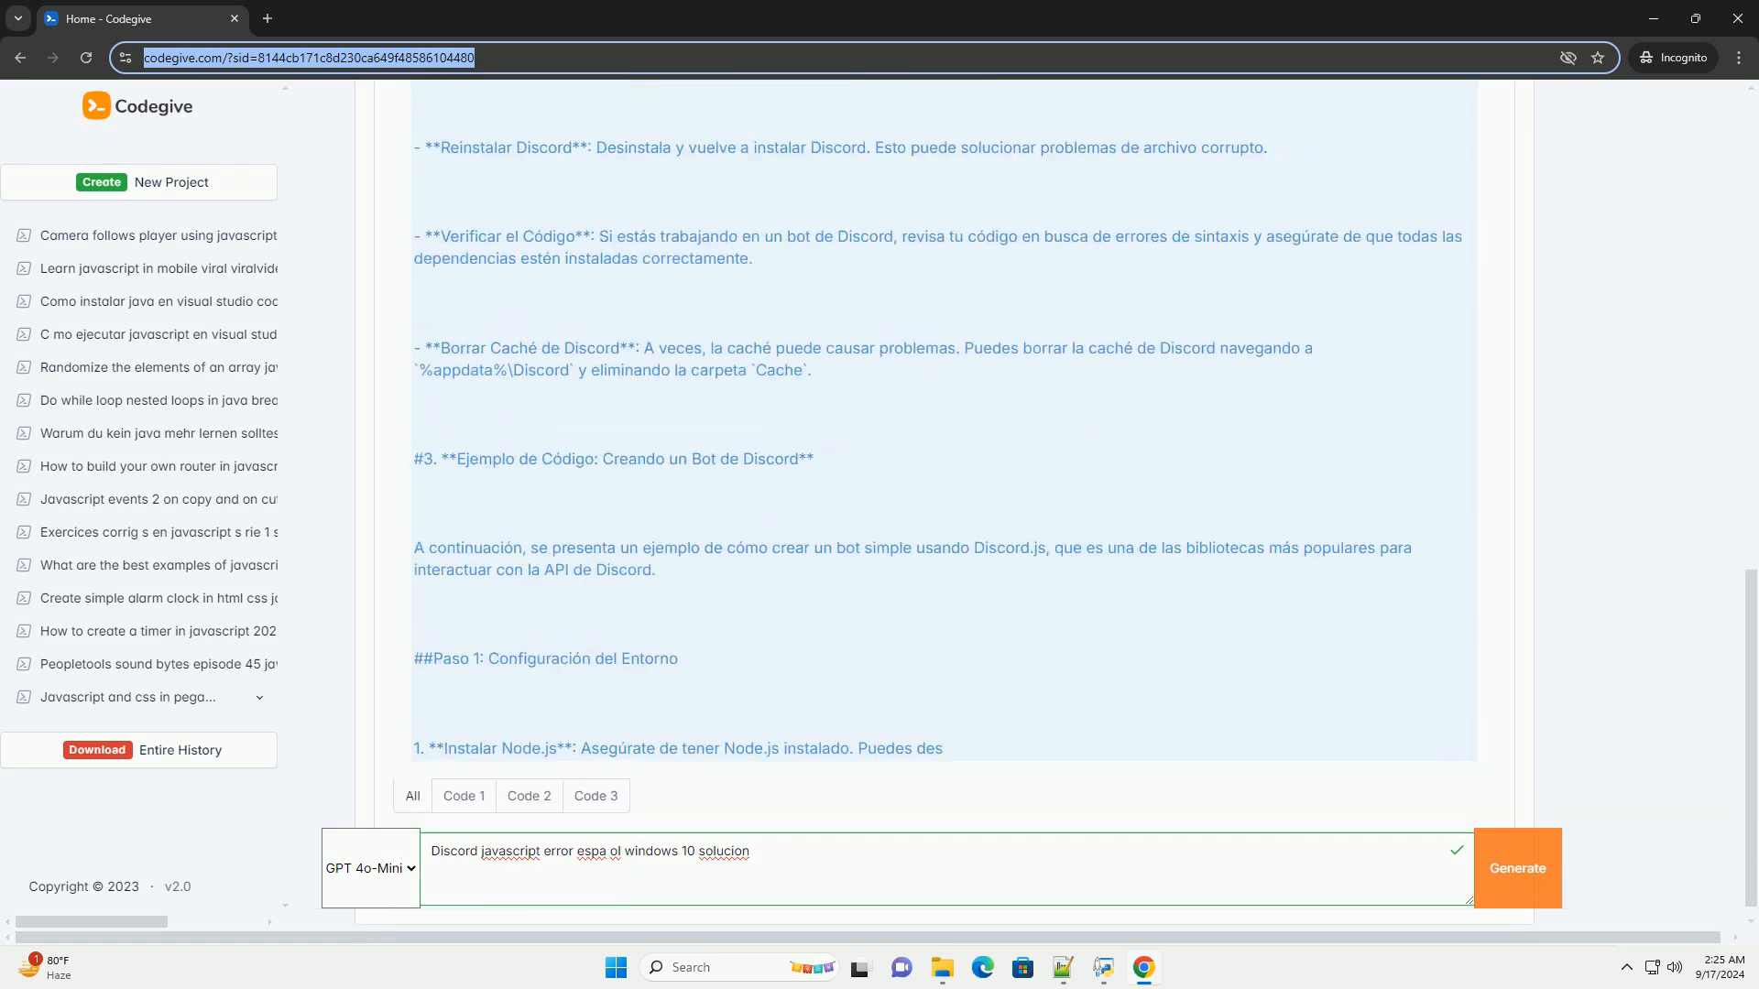
scroll(down, 3)
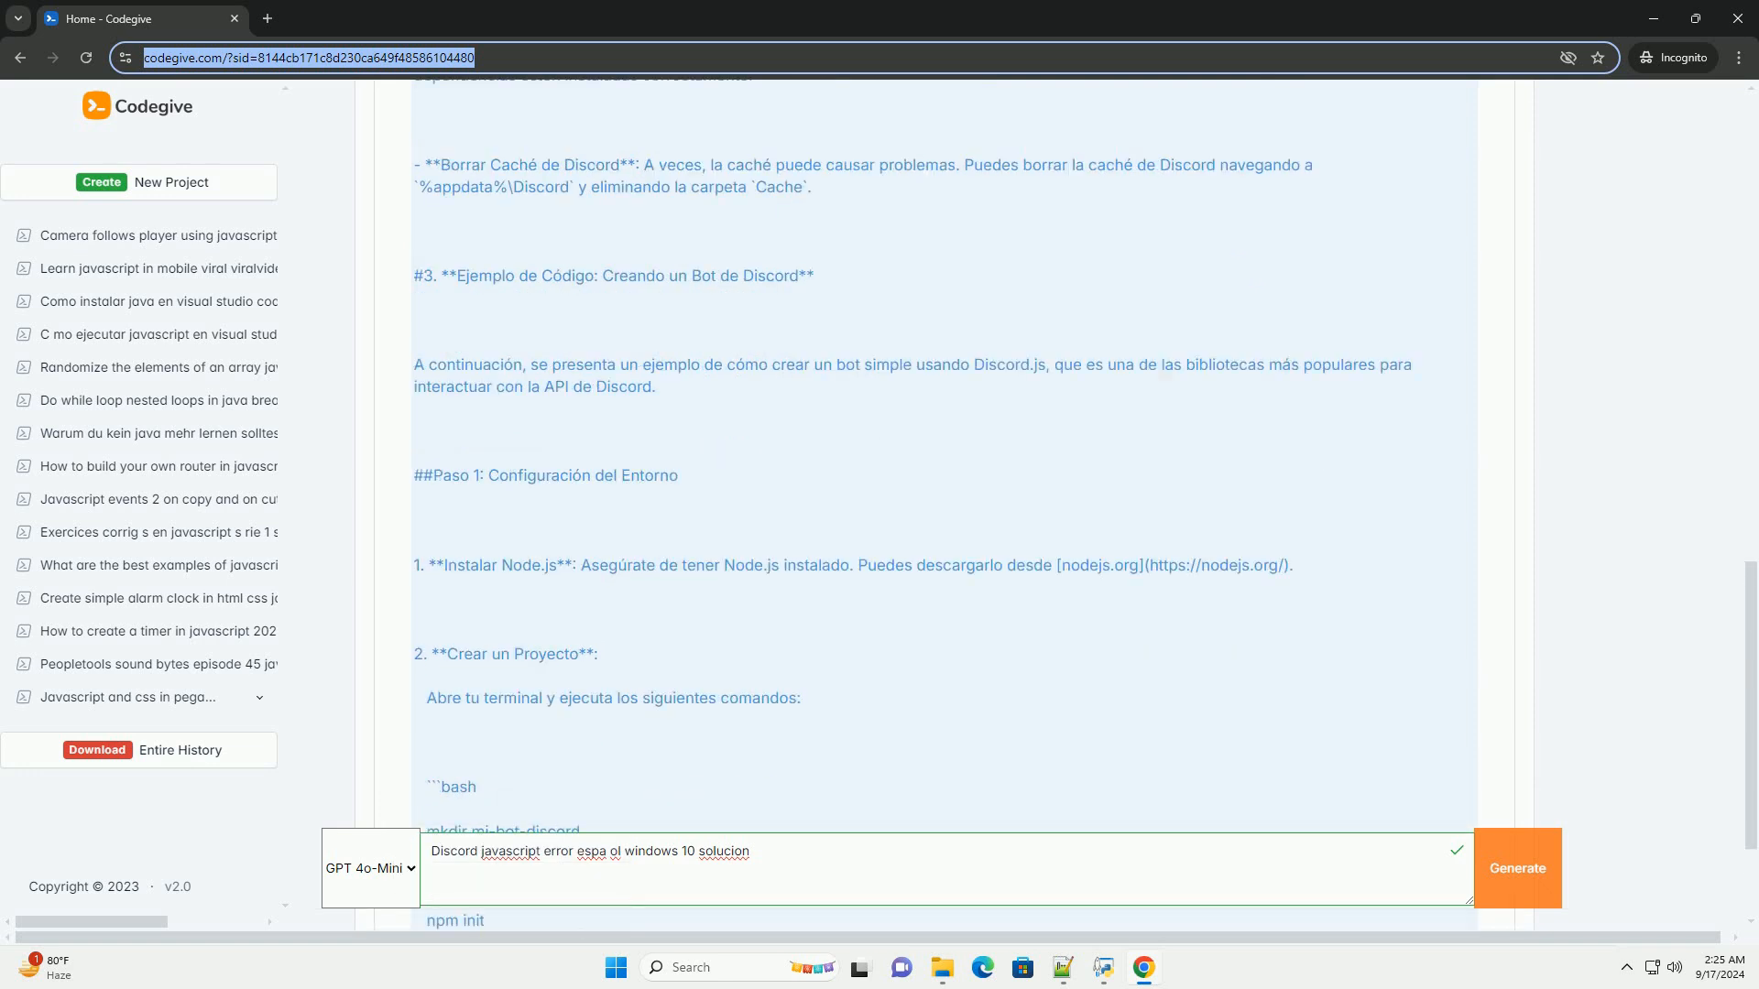
scroll(down, 3)
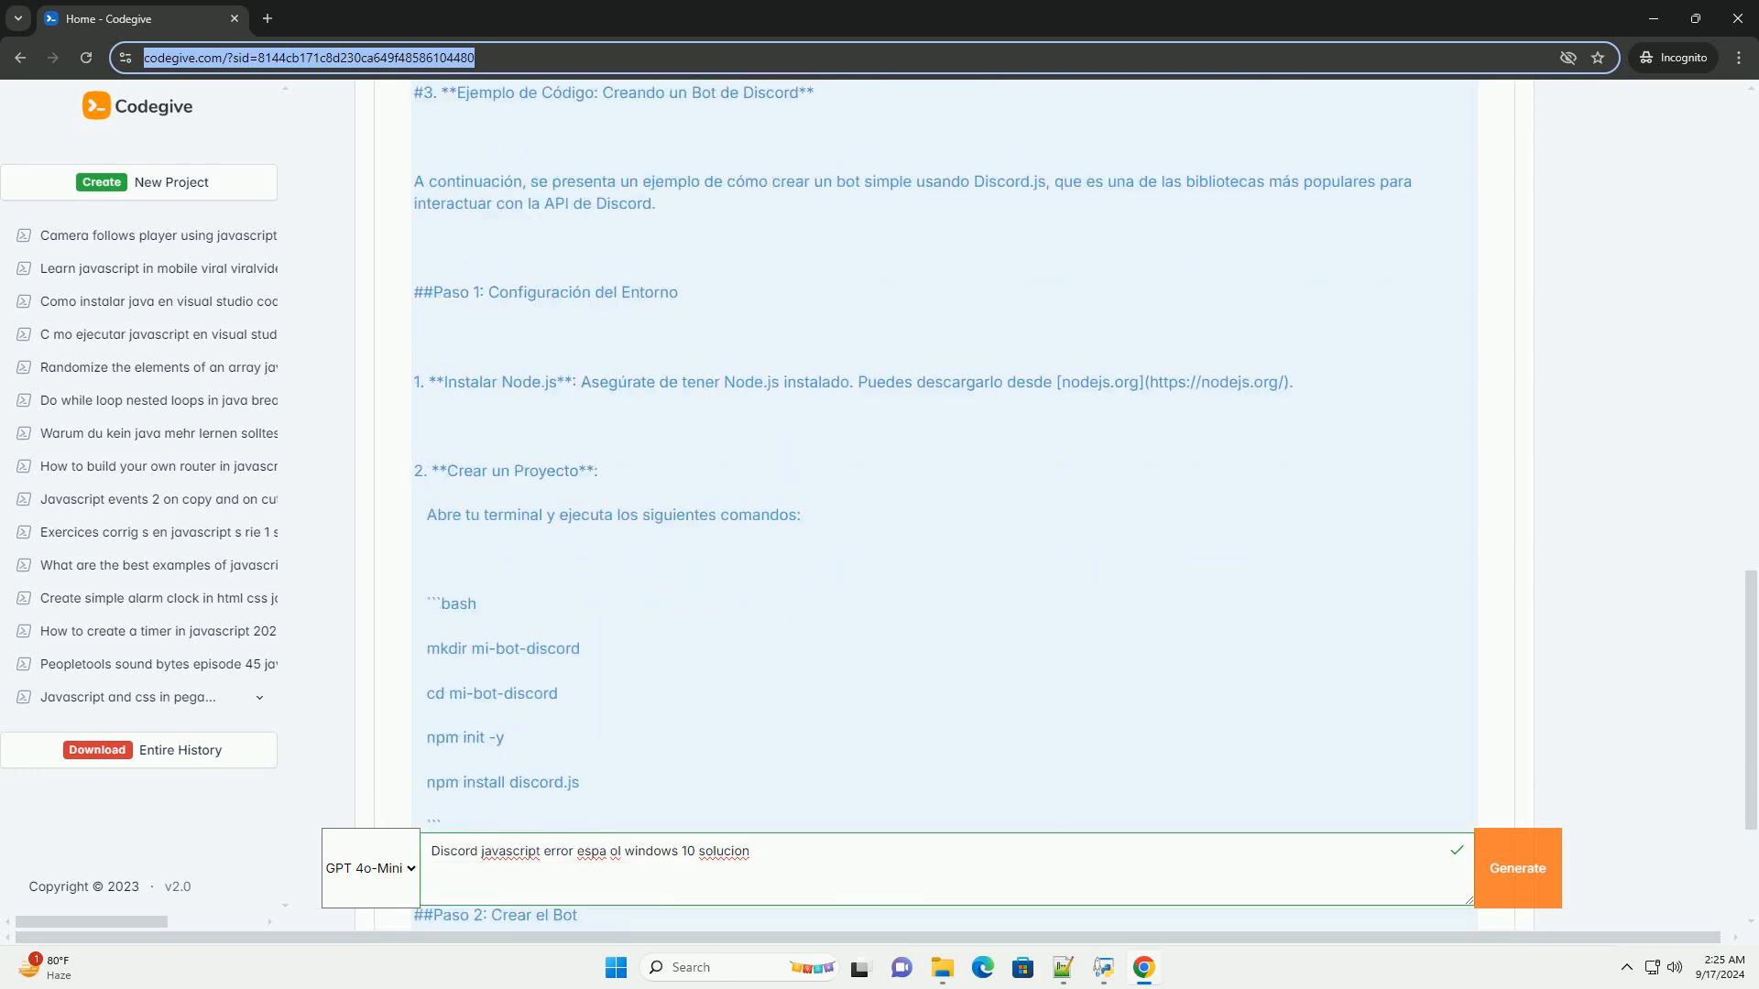
scroll(down, 3)
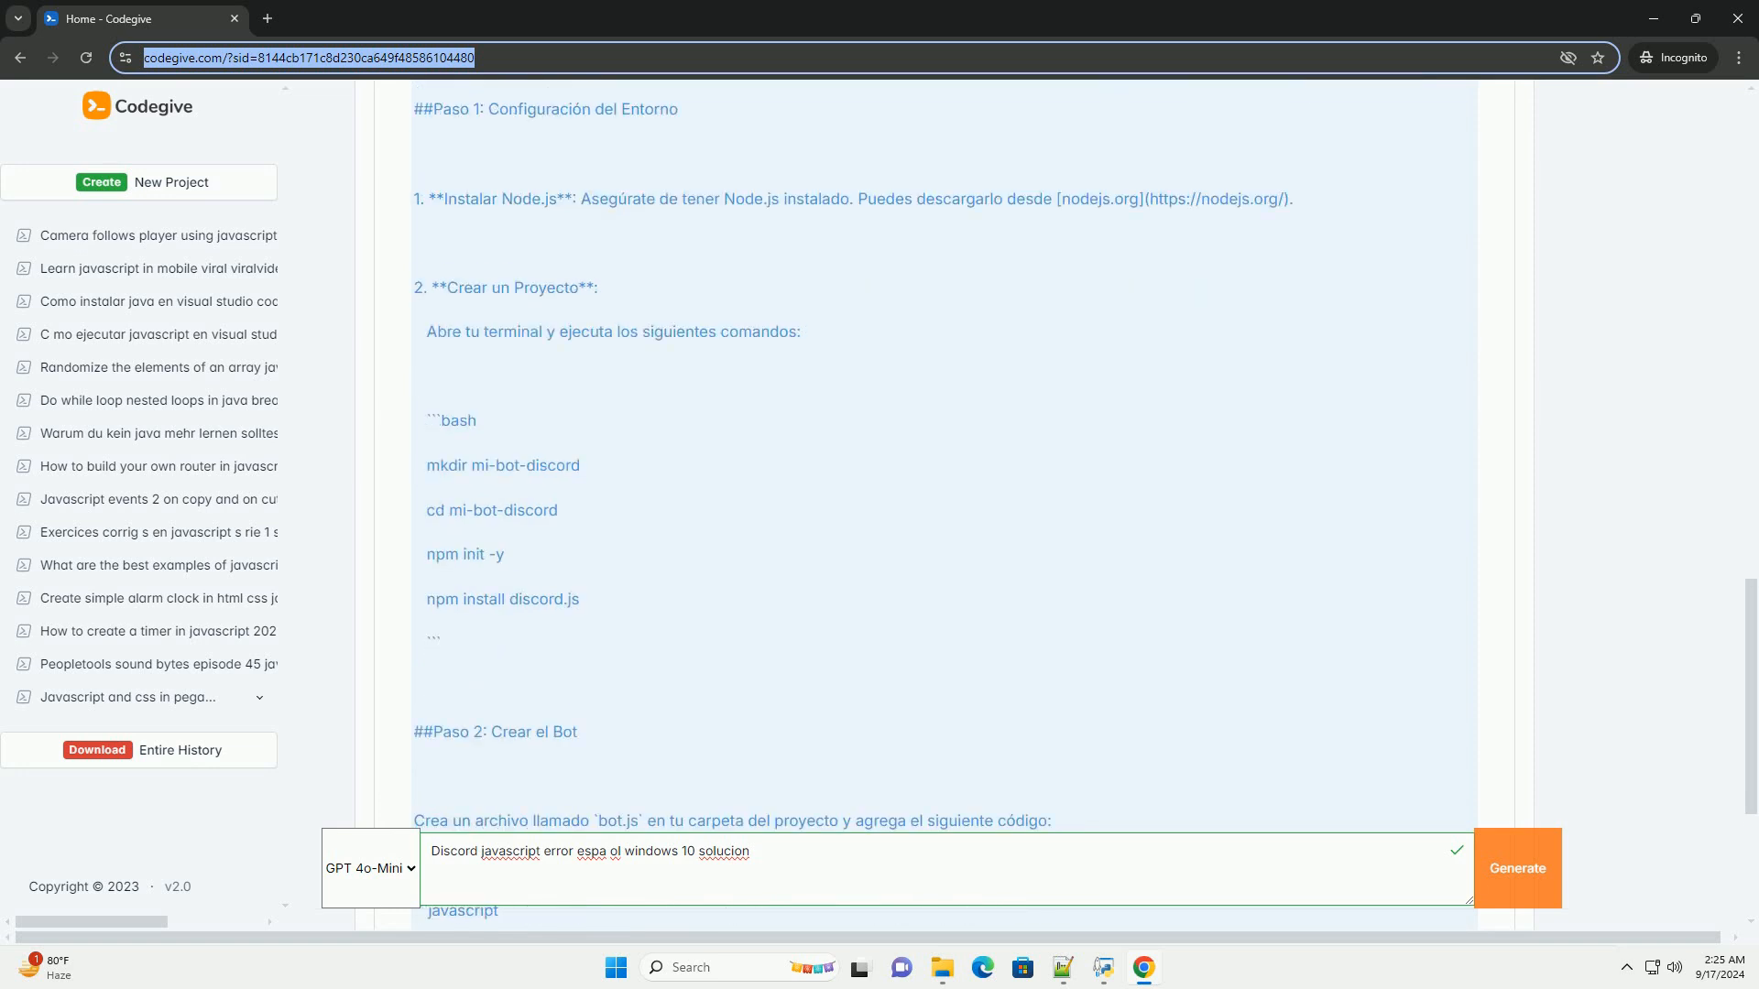
scroll(down, 3)
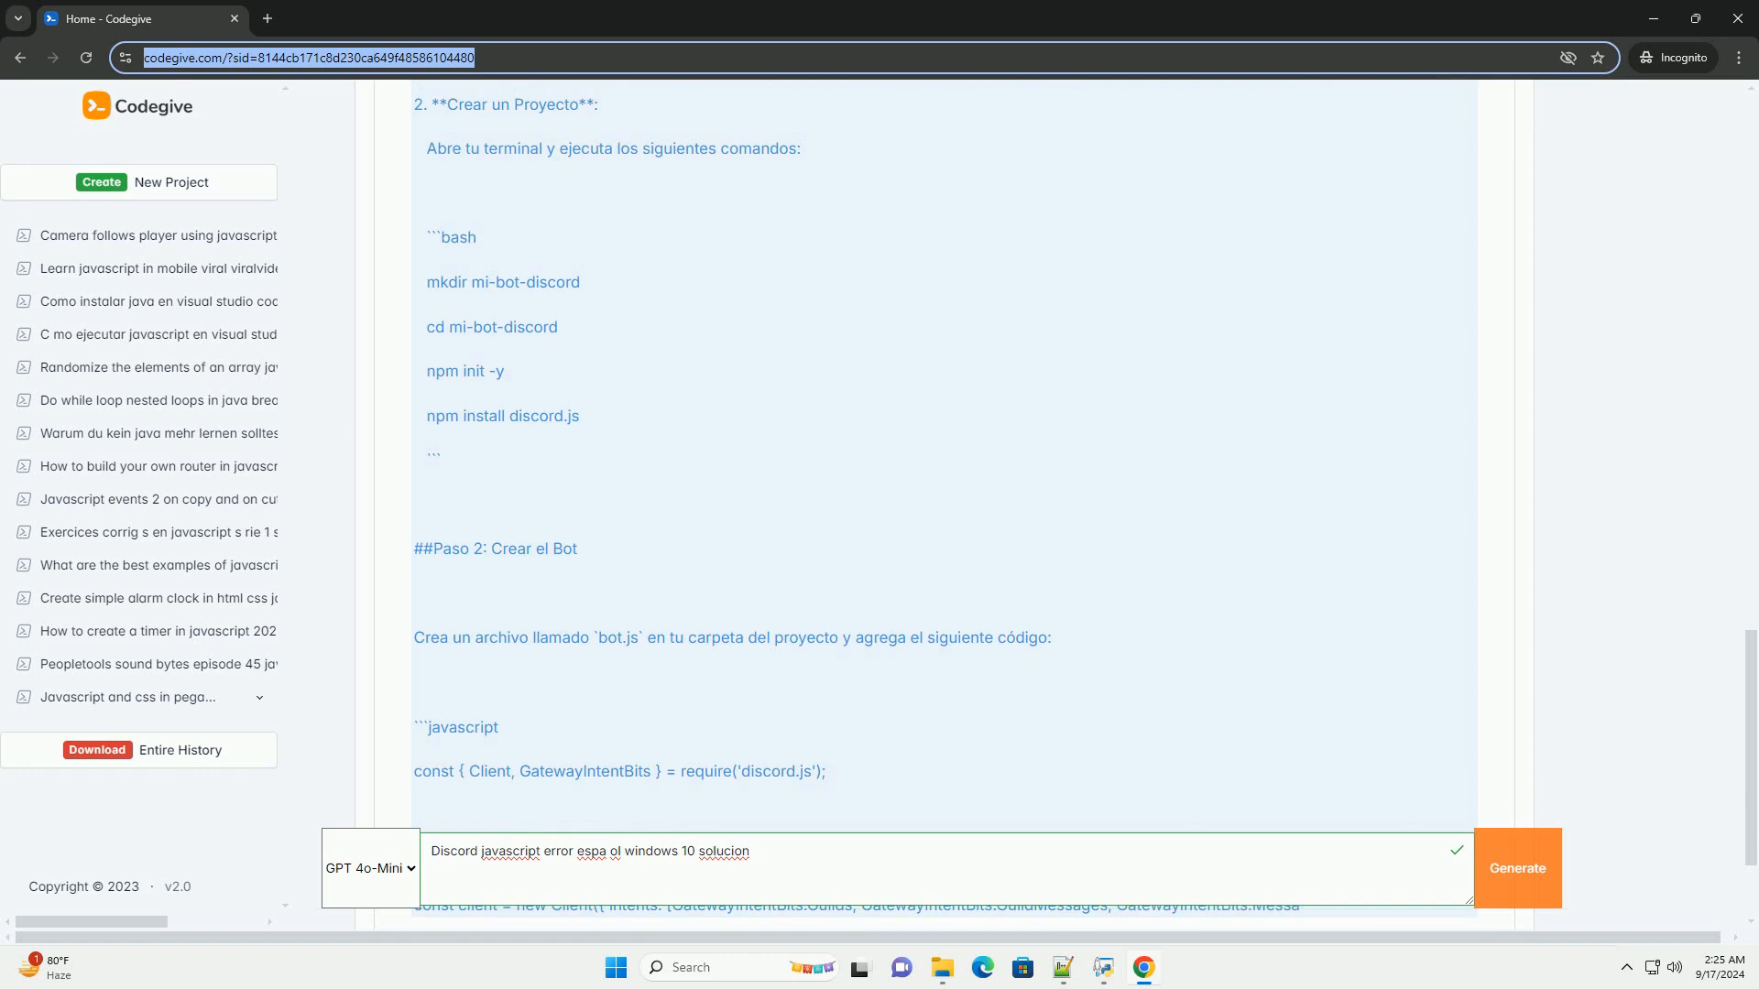
scroll(down, 3)
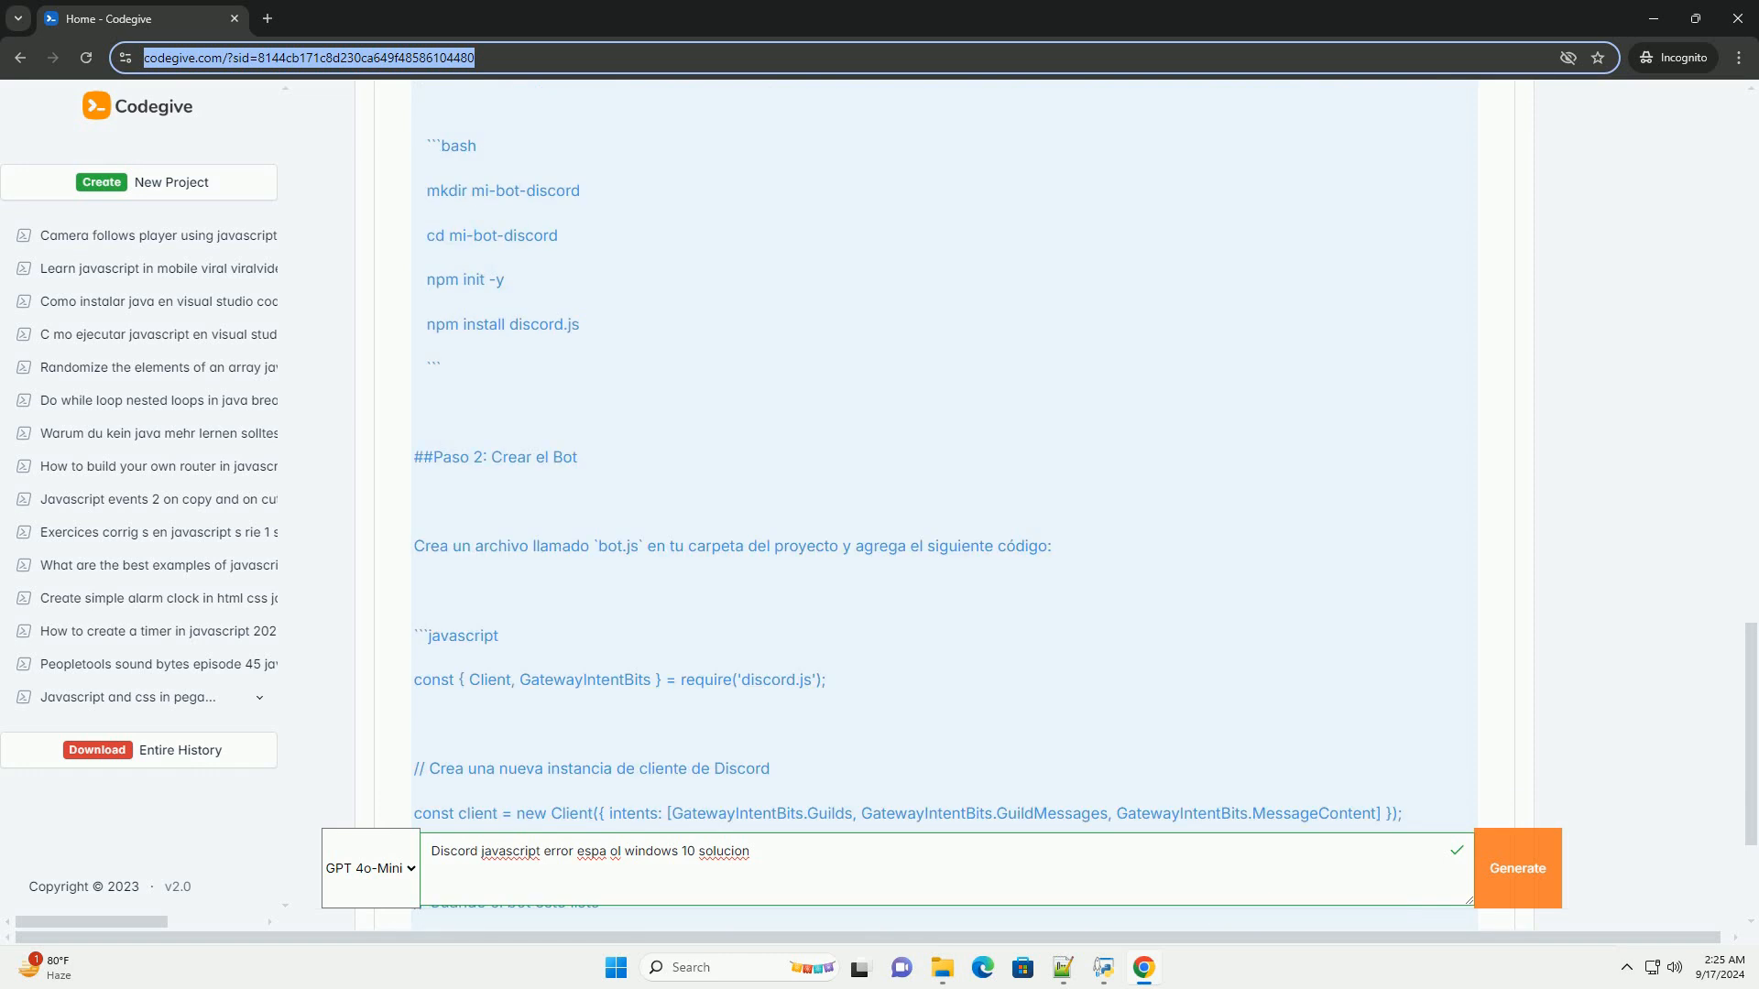
scroll(down, 3)
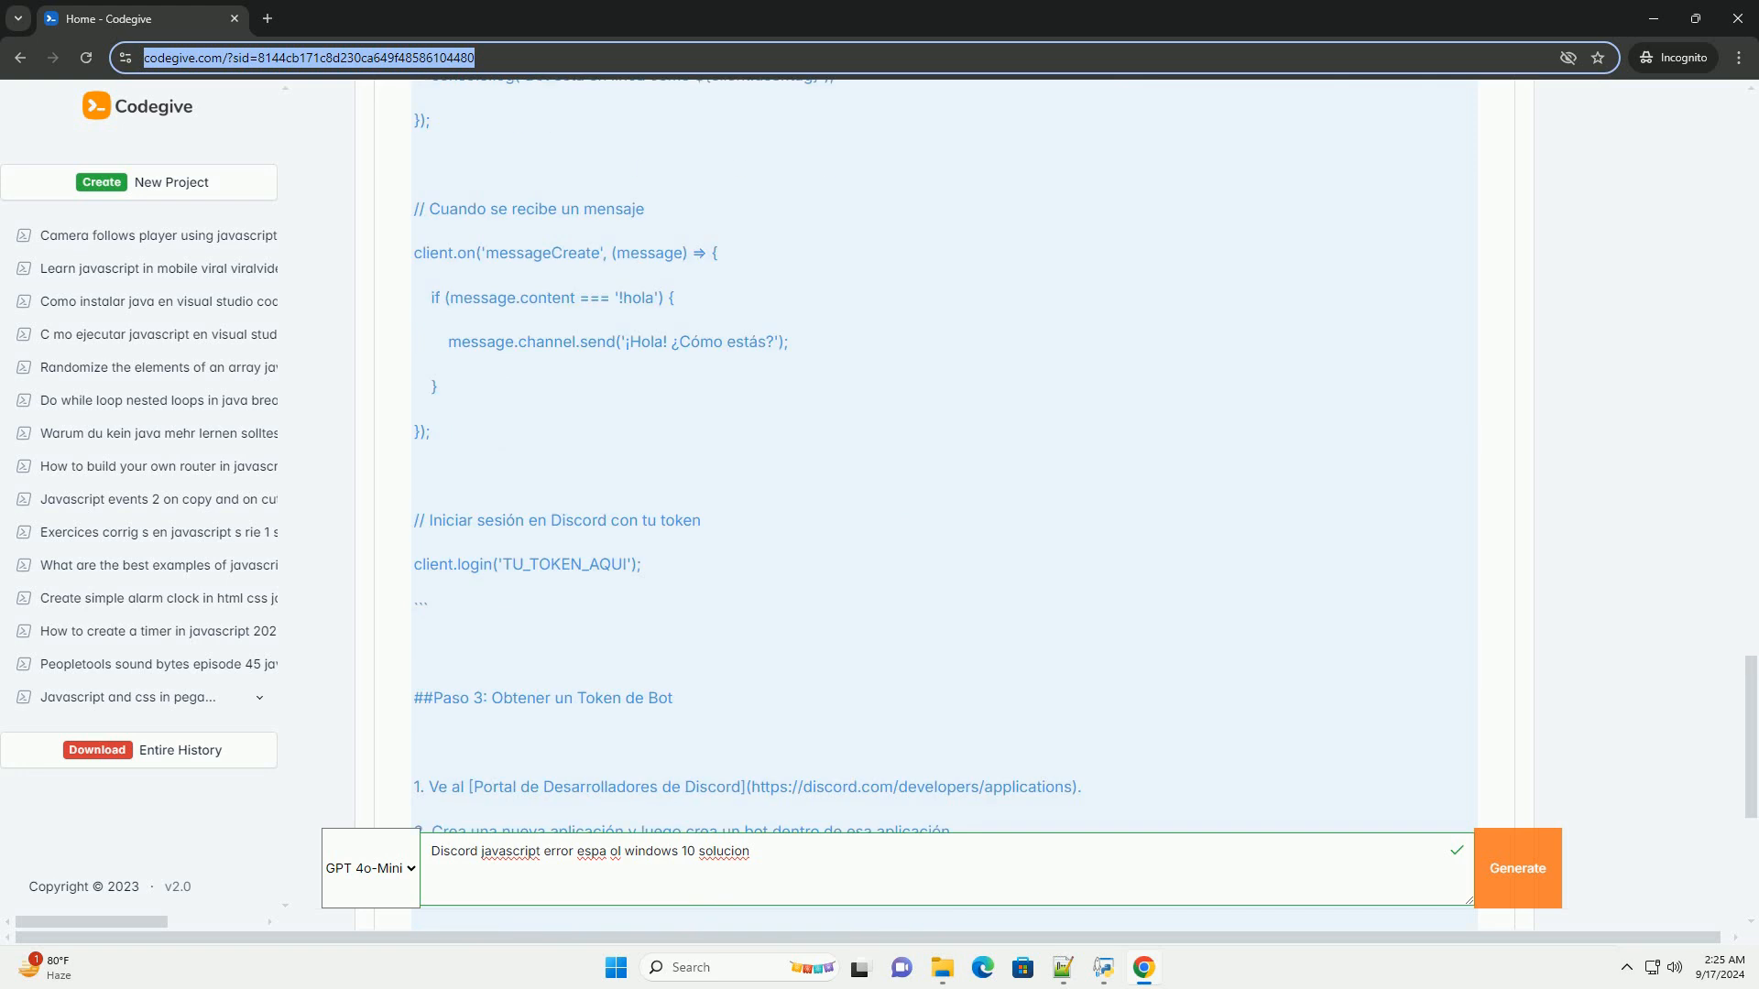
scroll(down, 3)
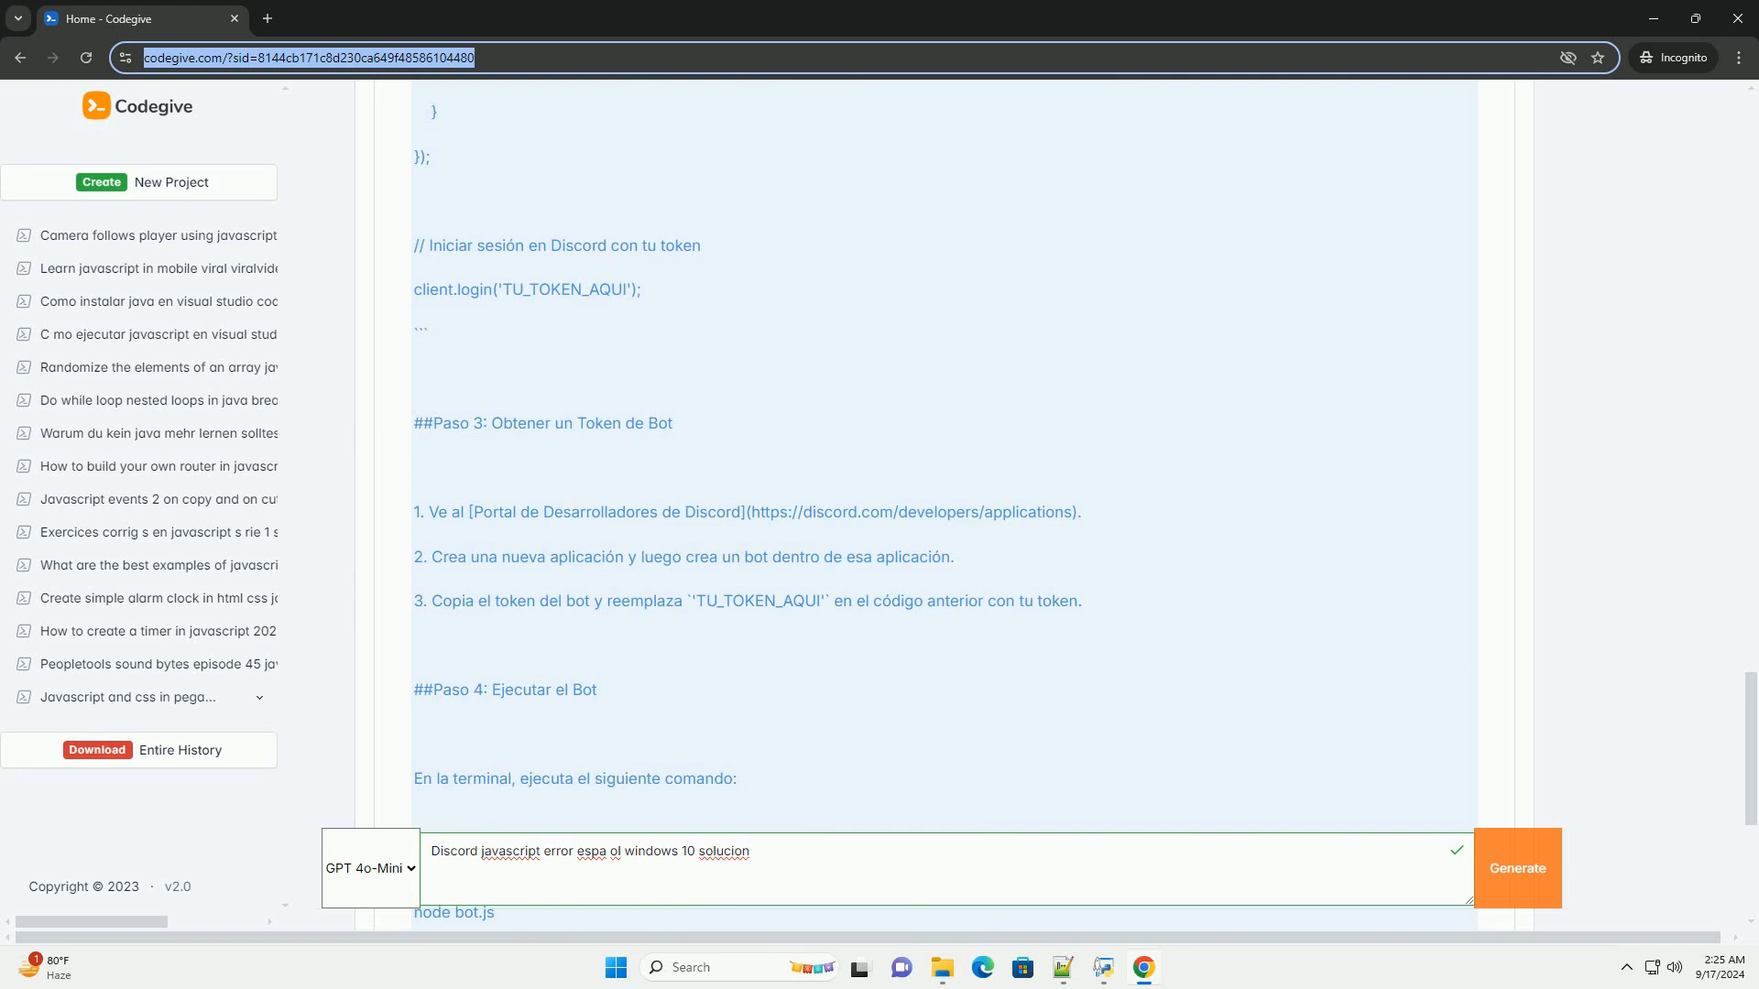
scroll(down, 3)
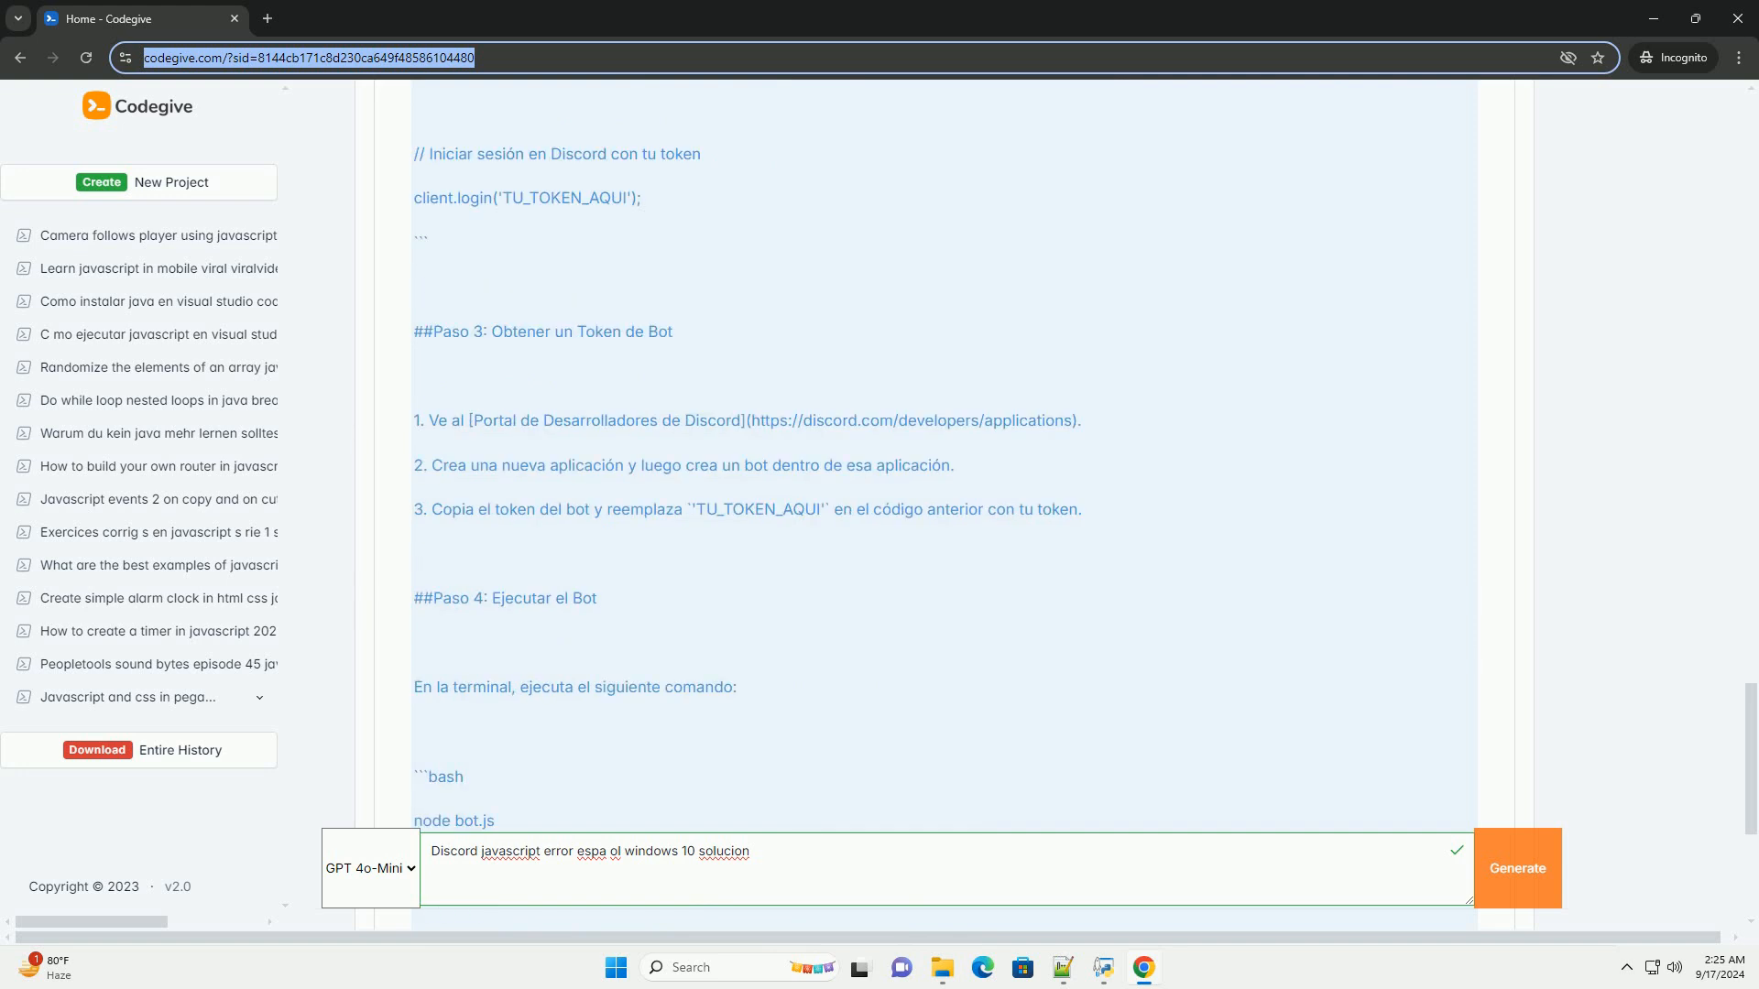
scroll(down, 3)
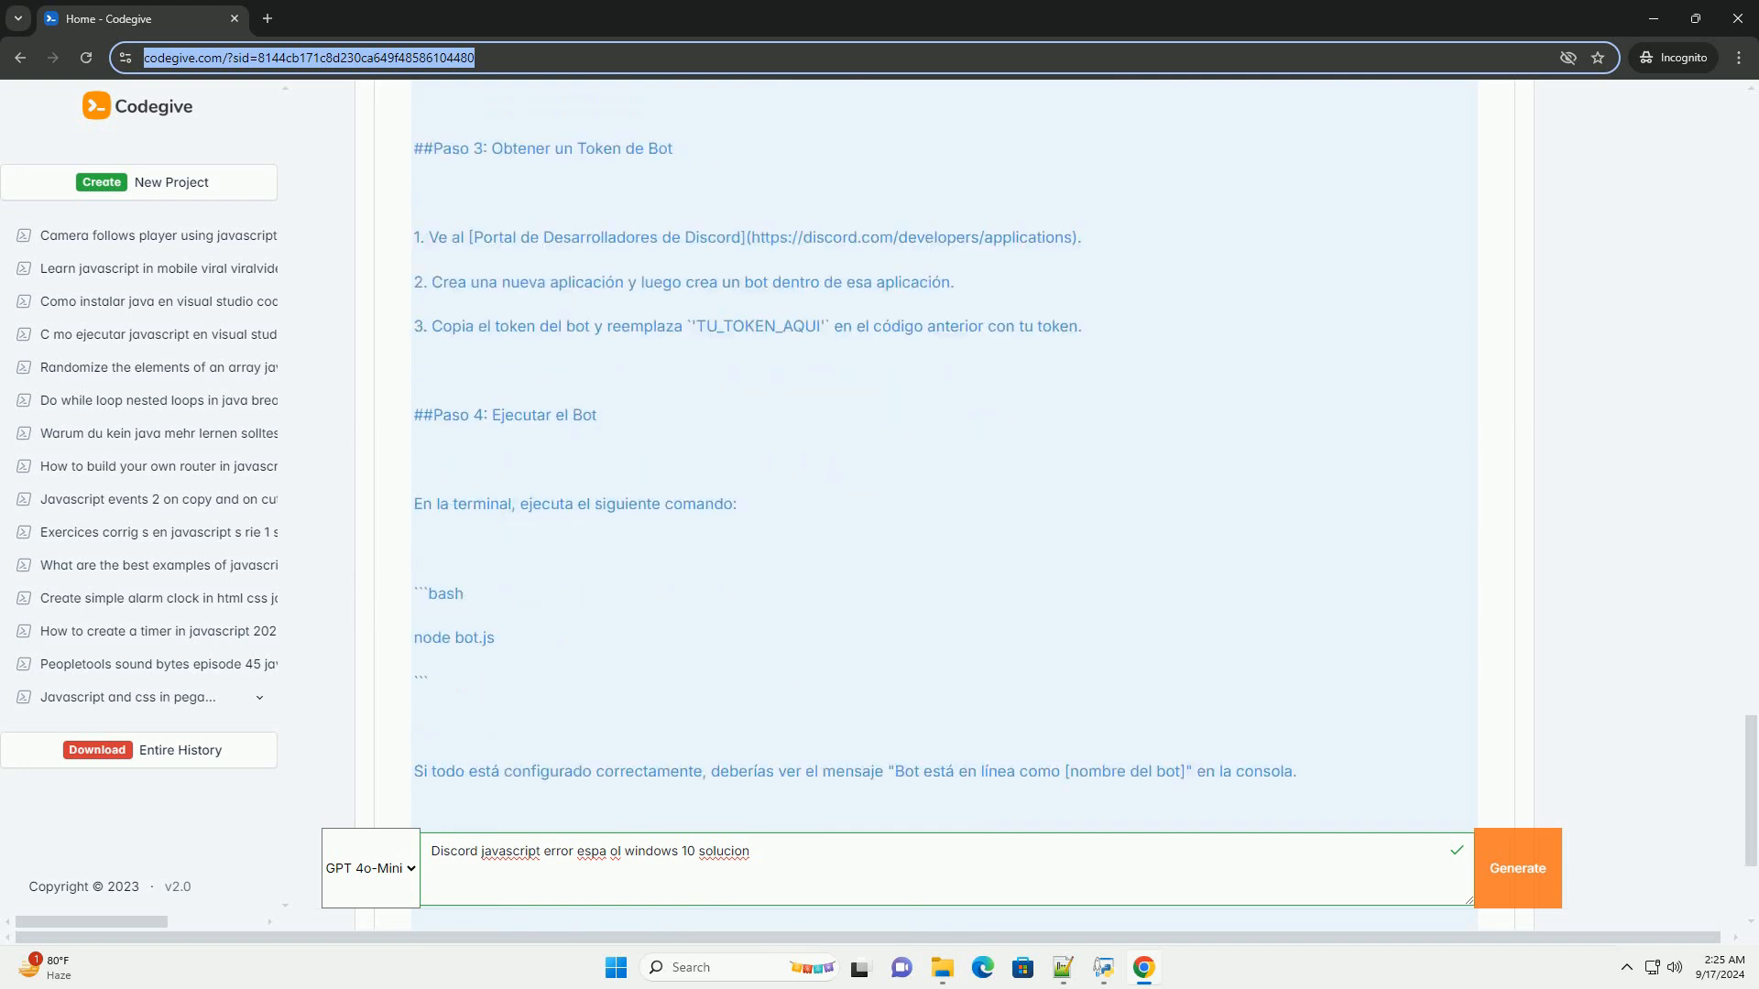
scroll(down, 3)
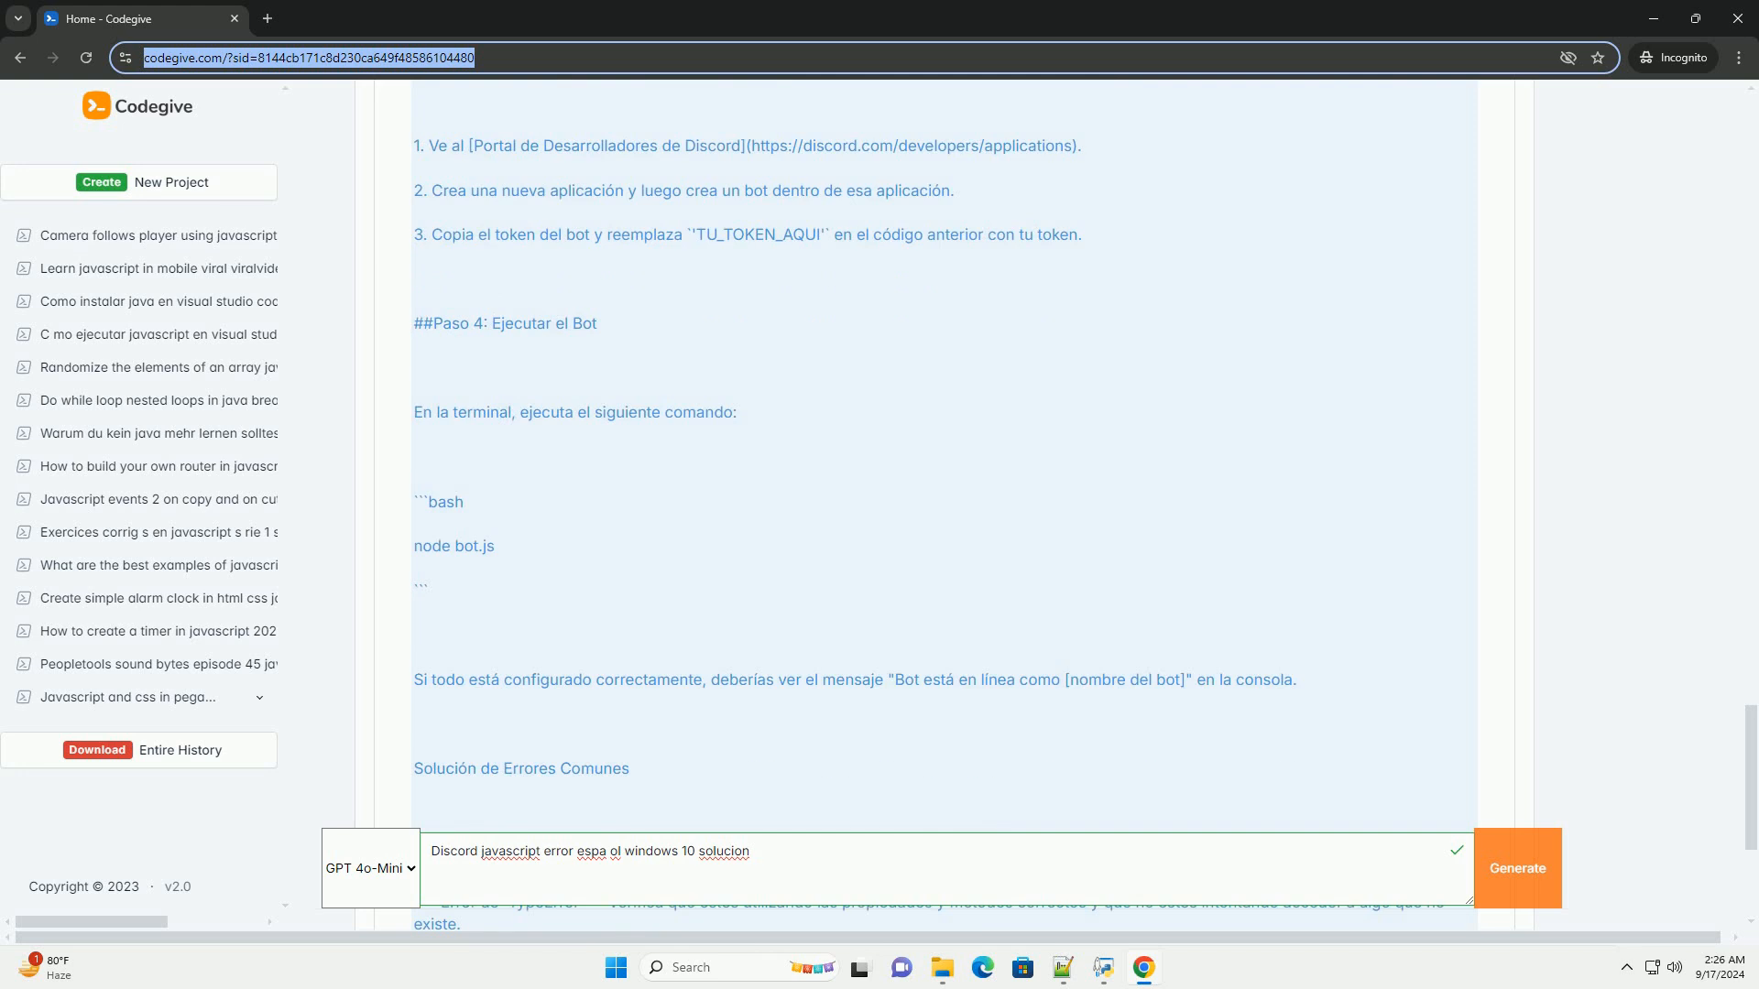
scroll(down, 3)
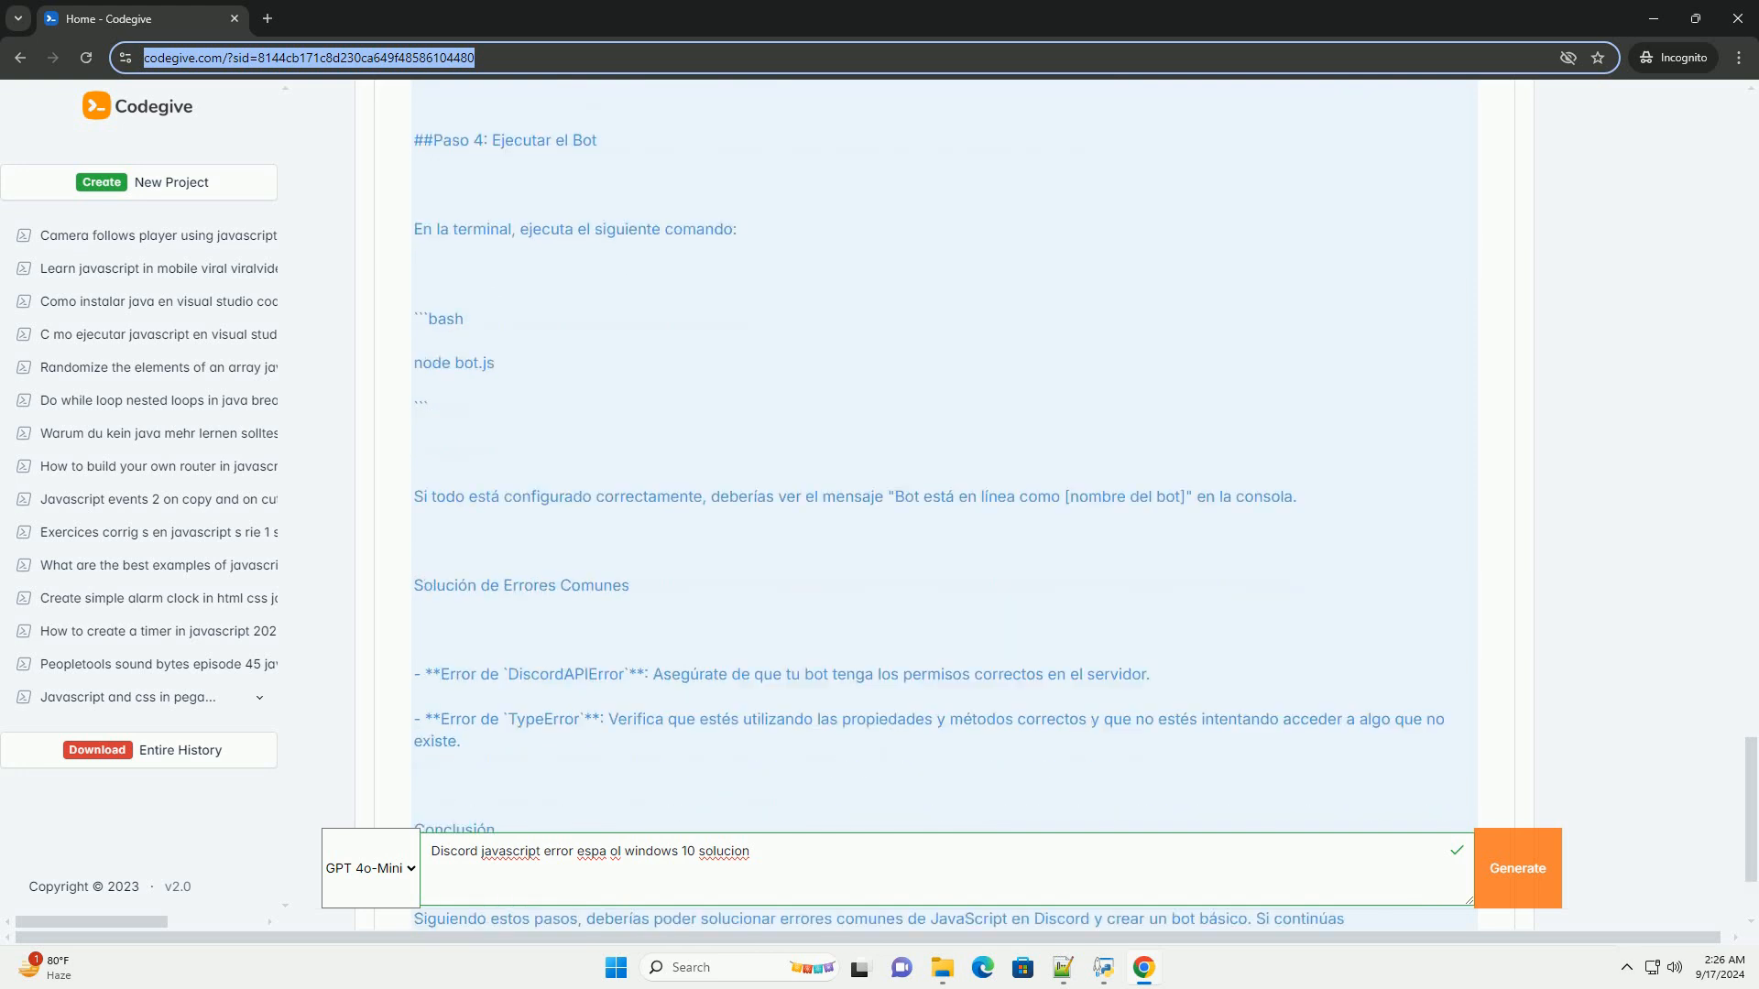
scroll(down, 3)
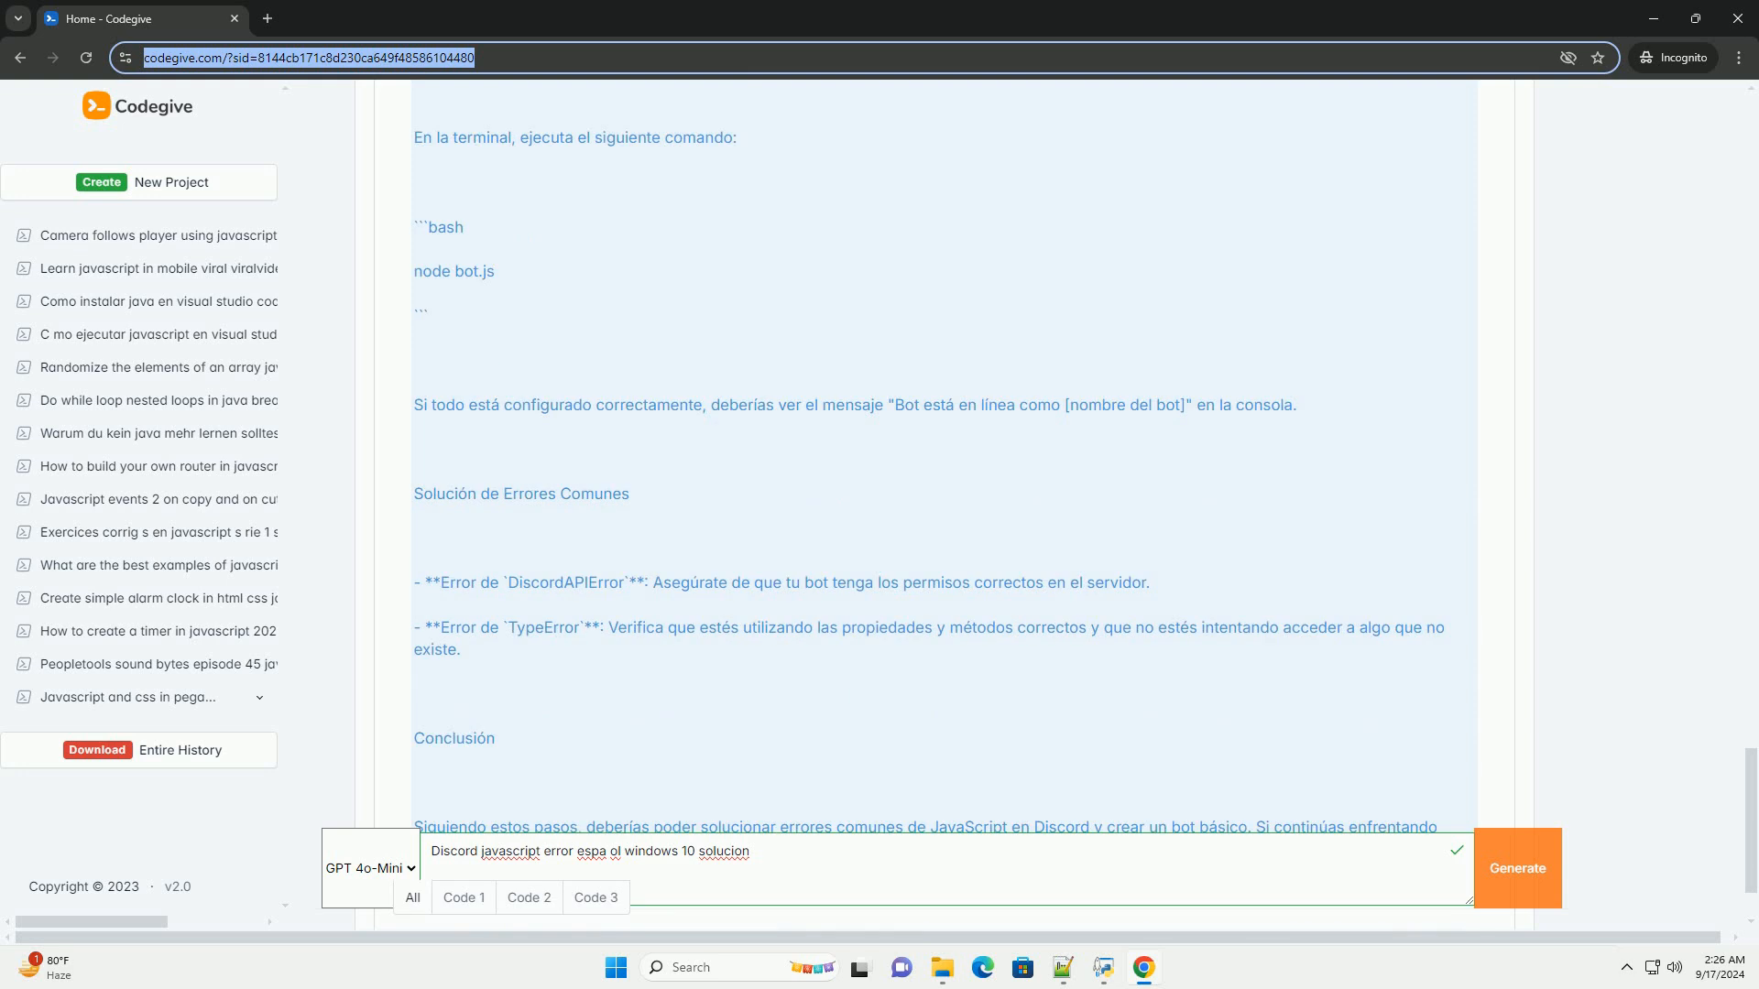